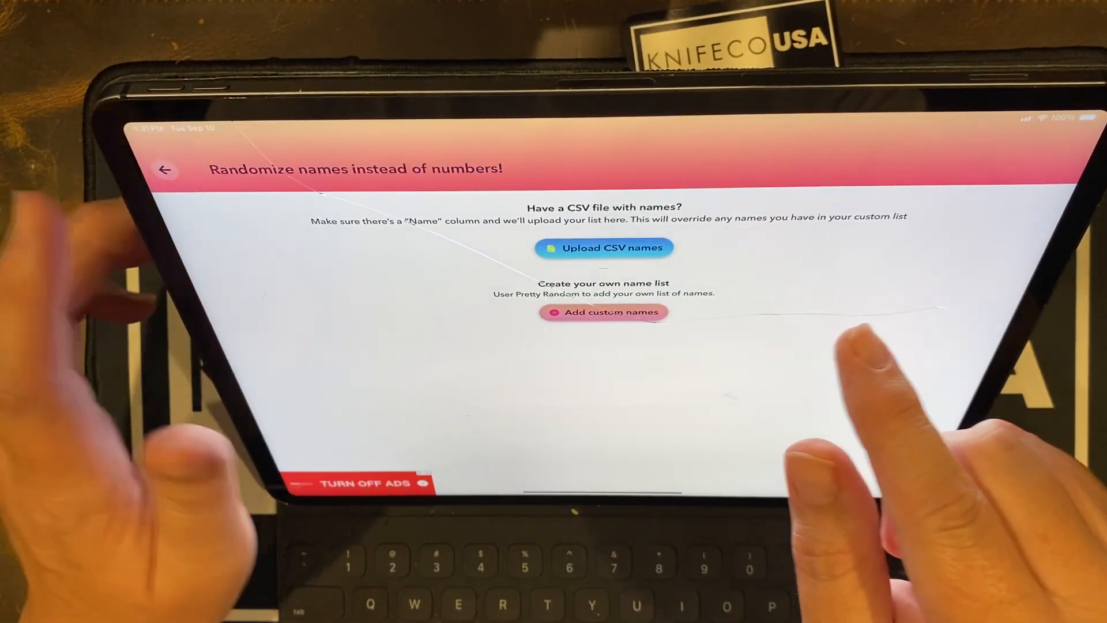
Step: Return to the randomizer, draw the number 3, and set Max Number to 48 in Settings
left_click(165, 169)
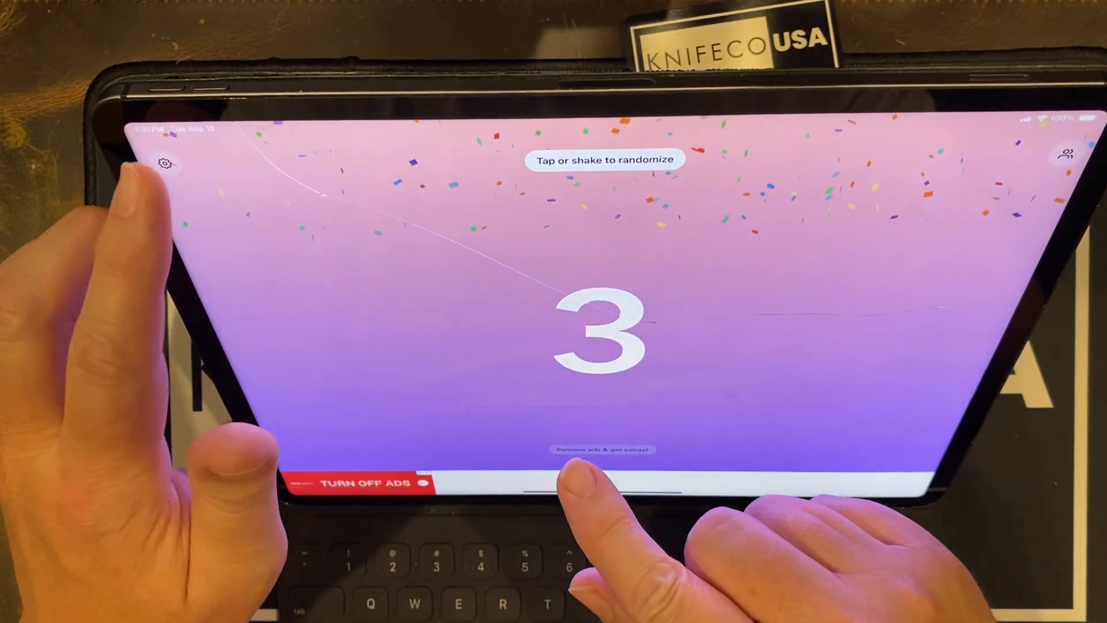
left_click(165, 163)
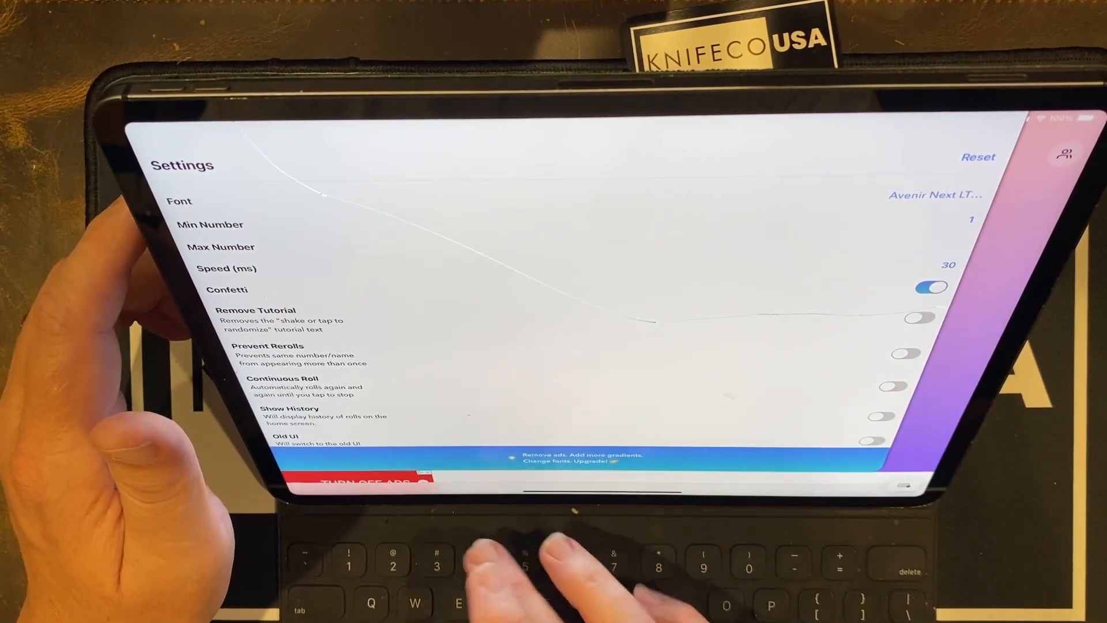
type("48")
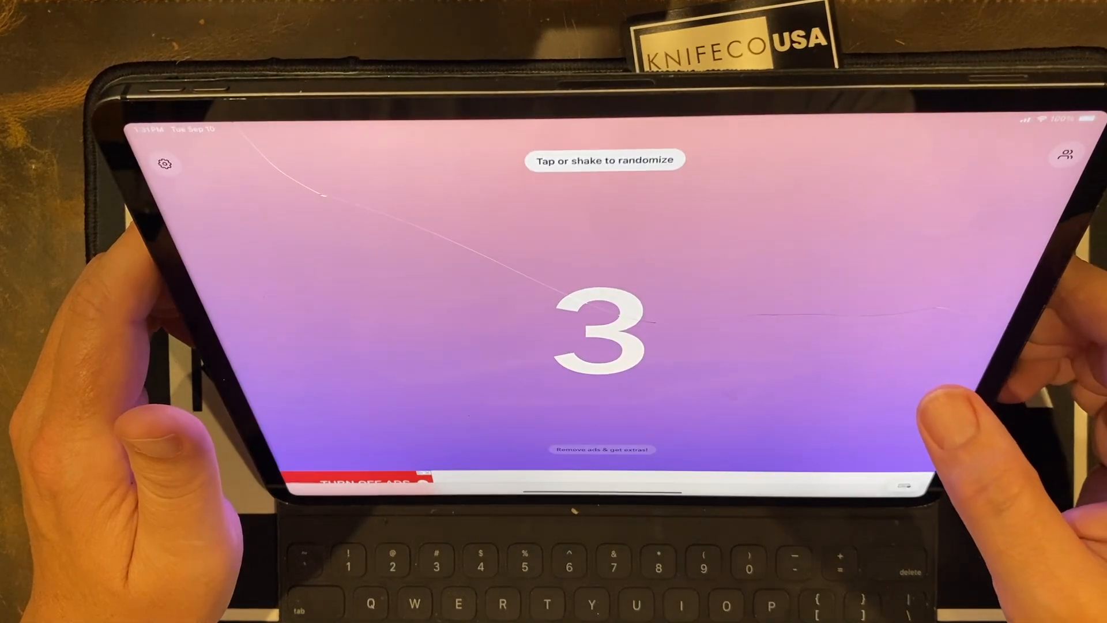
Step: Close the Pretty Random settings and exit to the iPad home screen
left_click(165, 164)
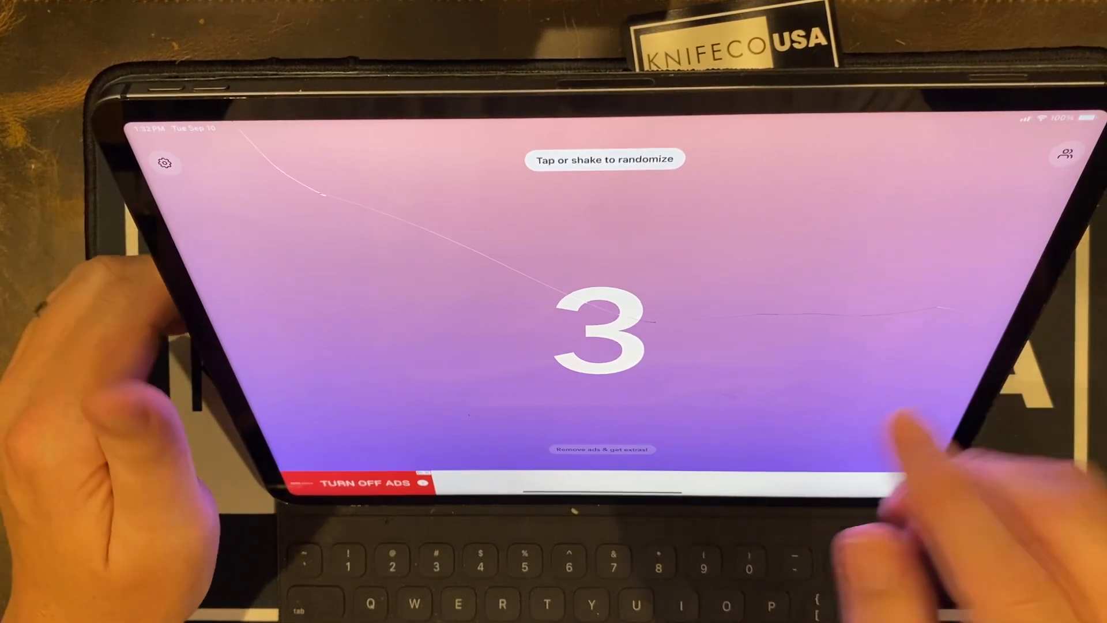
left_click(604, 332)
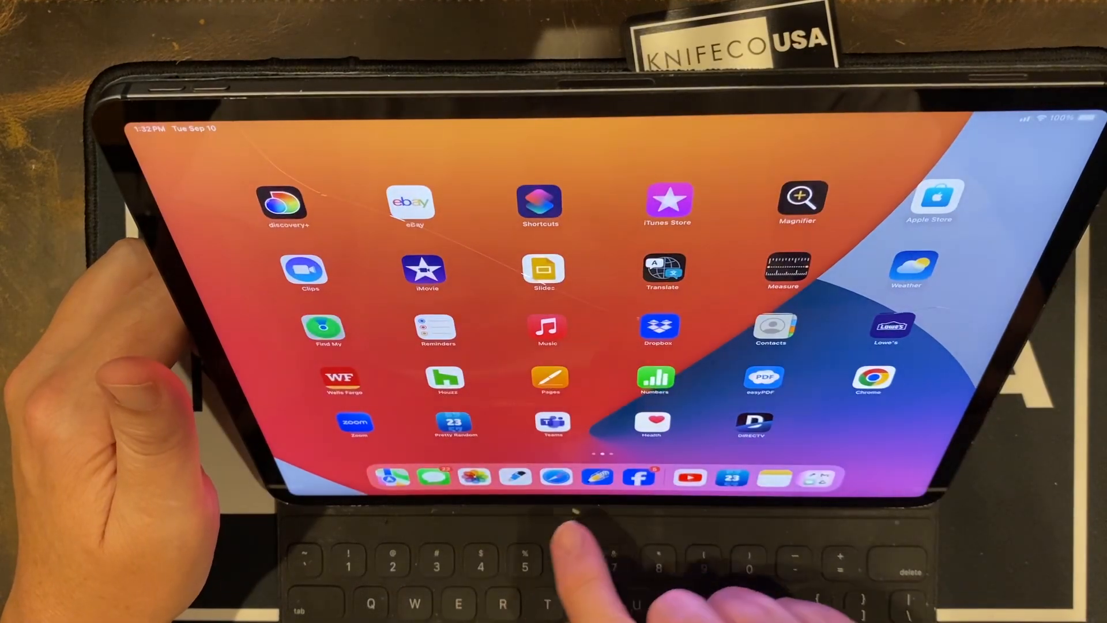
Step: Launch Facebook and go from the shortcuts menu to the featured giveaway post's comments
left_click(637, 477)
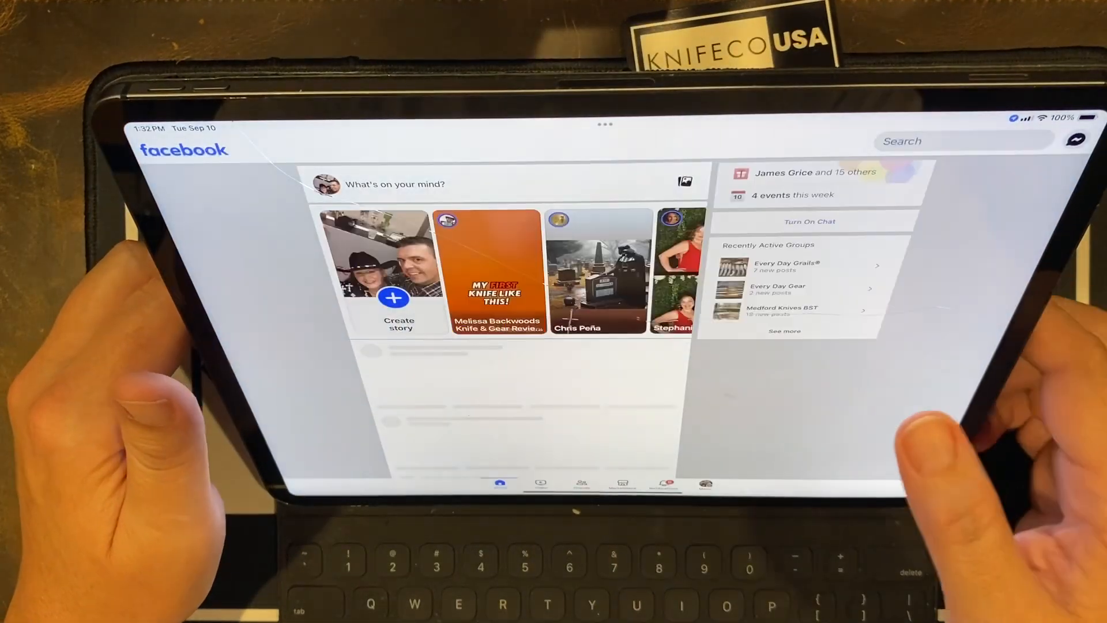
left_click(704, 485)
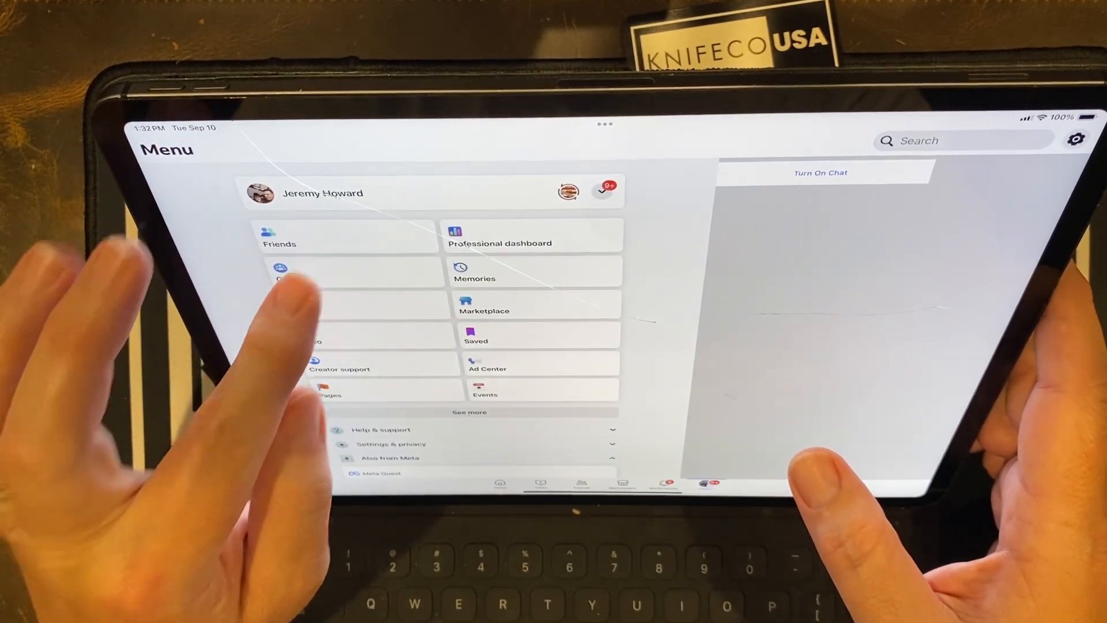
left_click(283, 276)
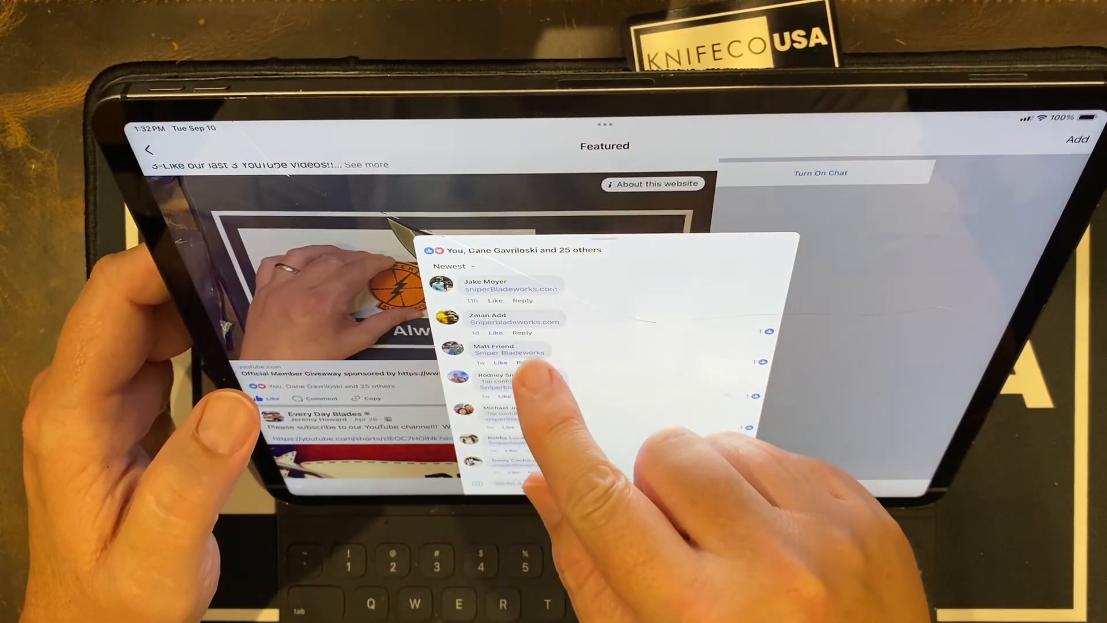
scroll("down", 3)
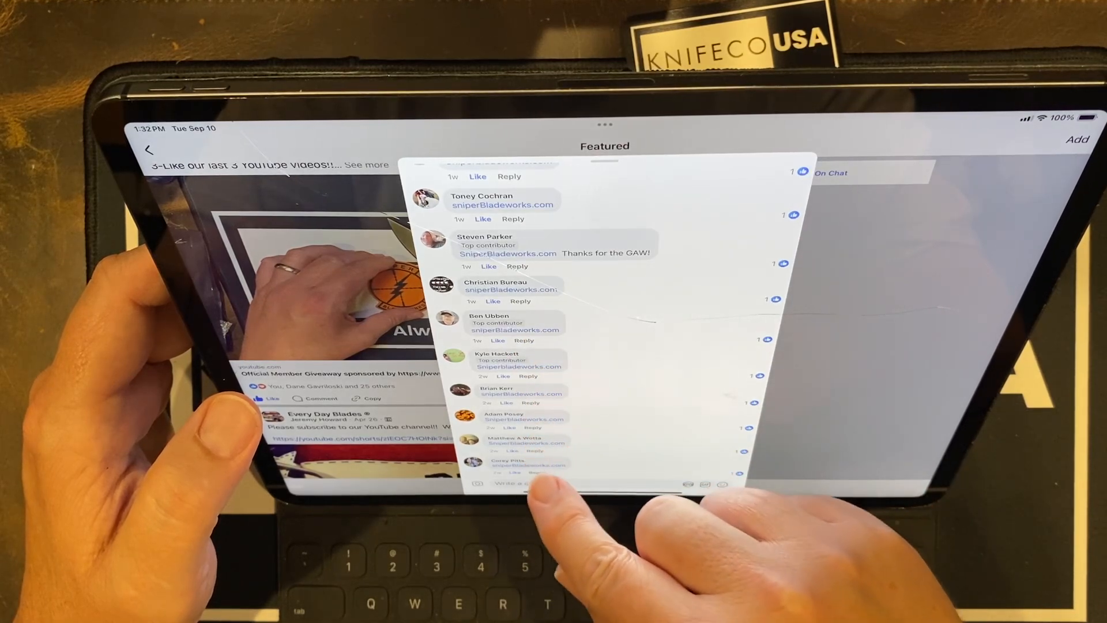
scroll("down", 3)
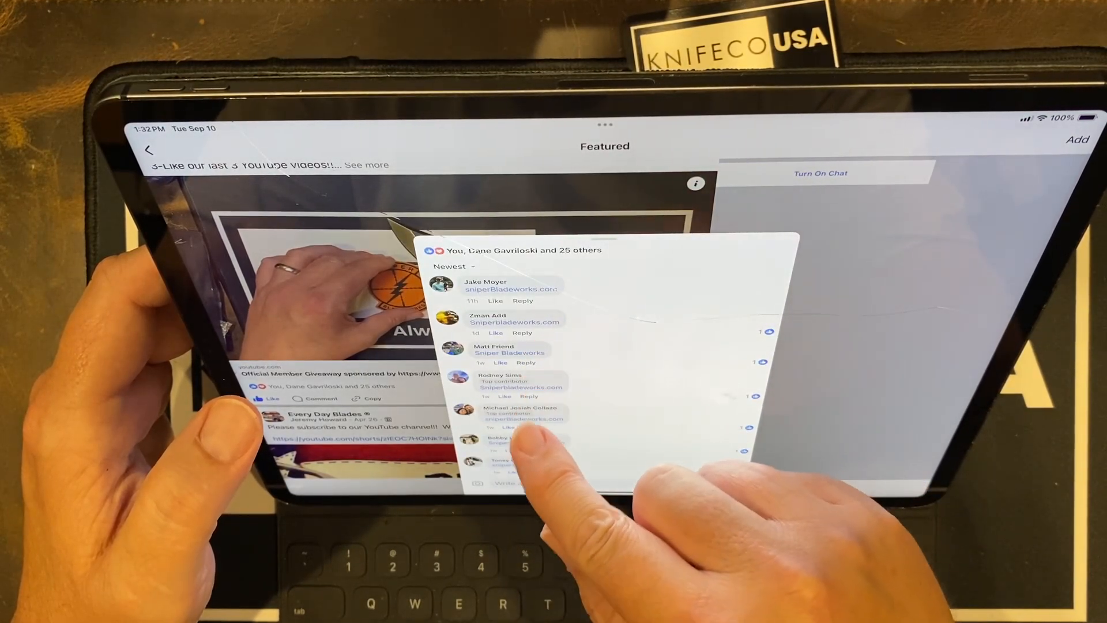
scroll("down", 3)
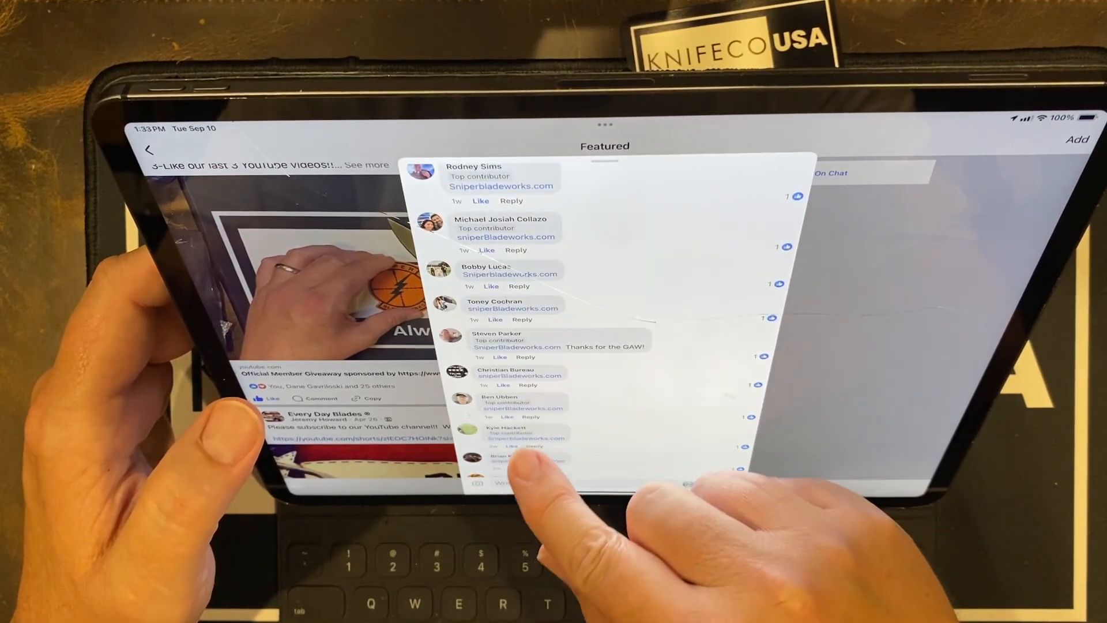
scroll("down", 3)
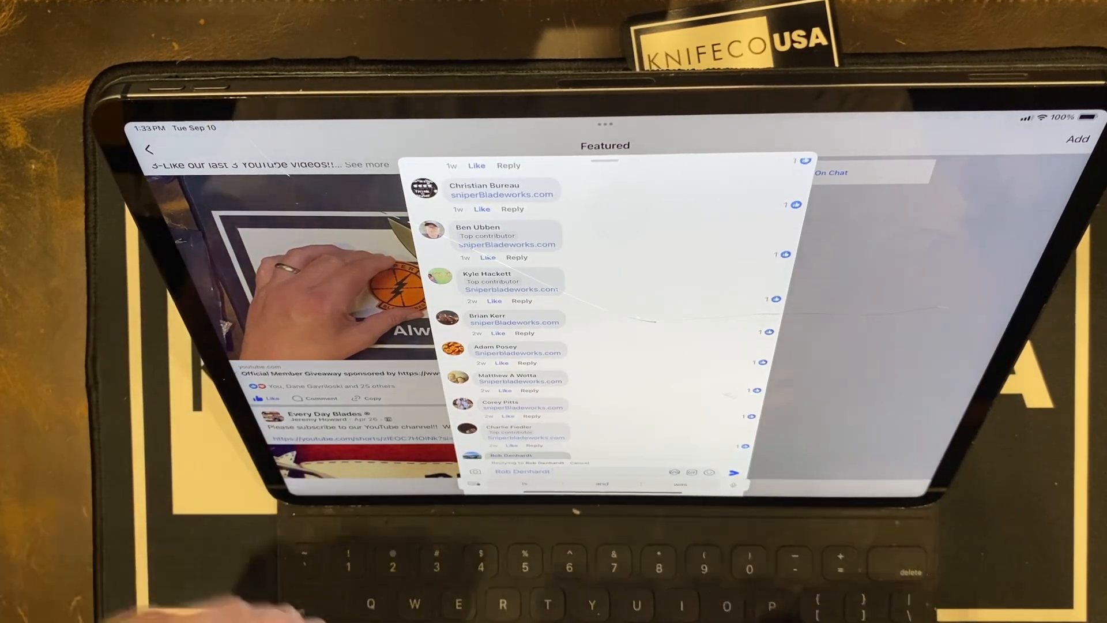
type("Congradulations!")
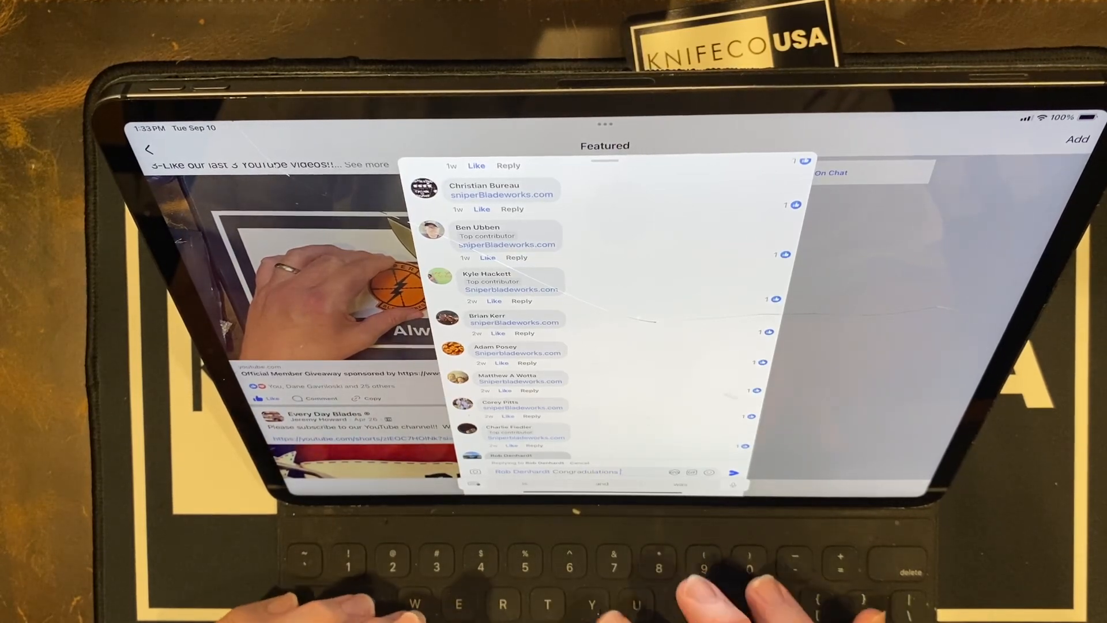
type("you are the")
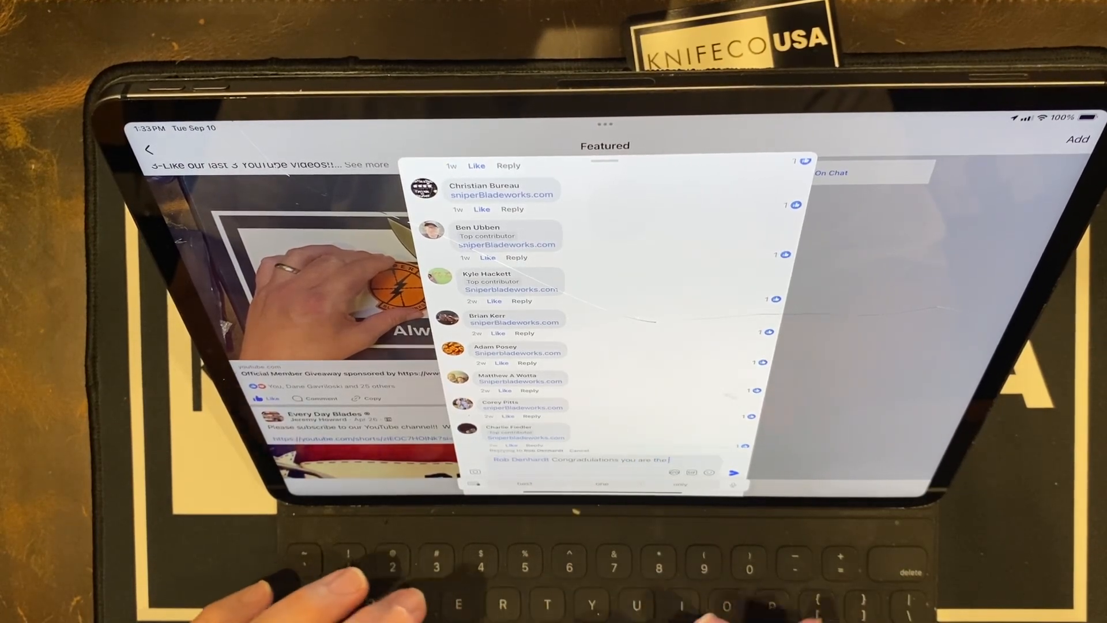
type("winner")
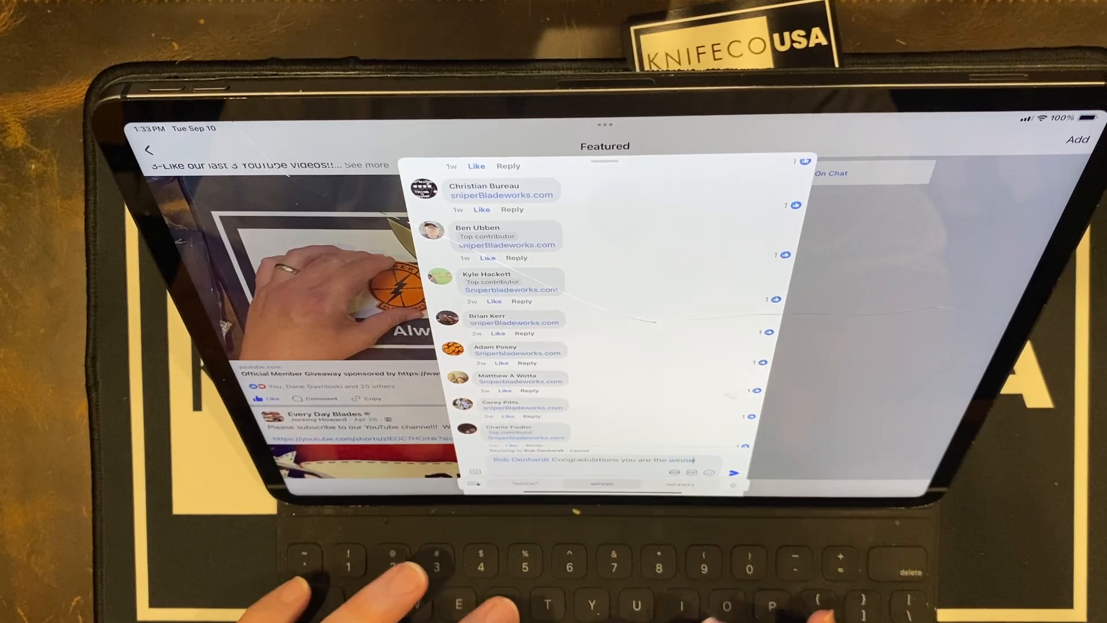
type("Please message me your address.")
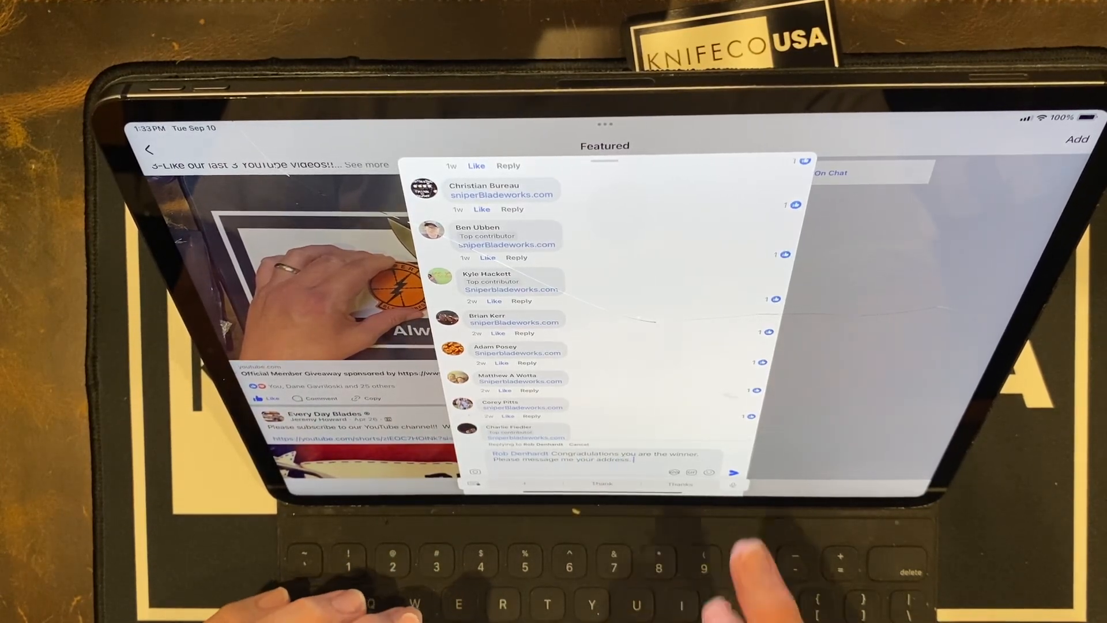
scroll("down", 3)
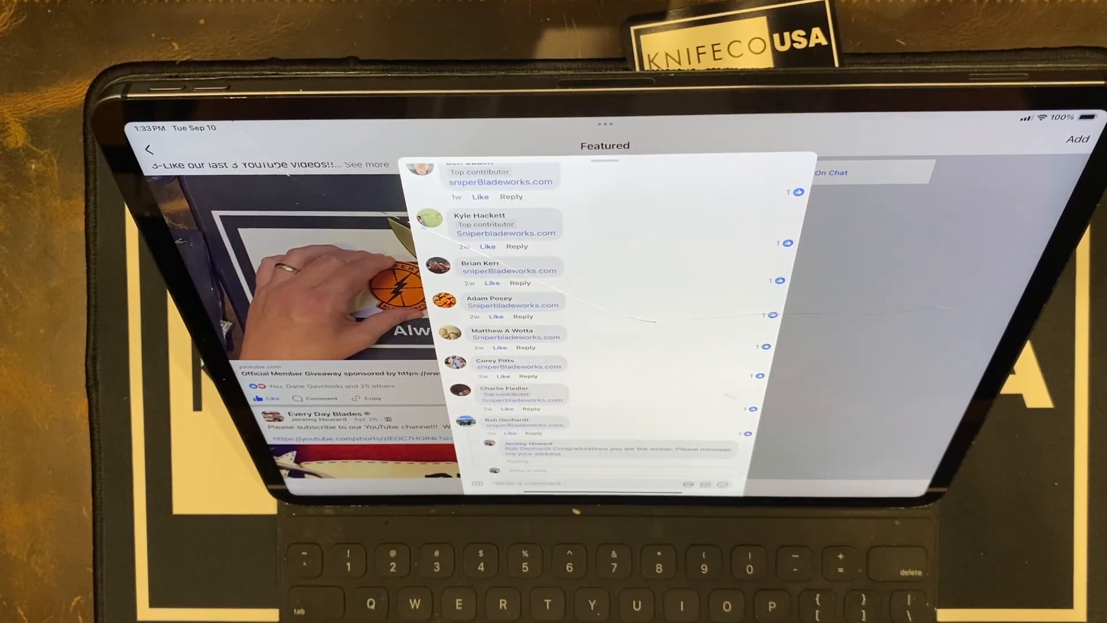